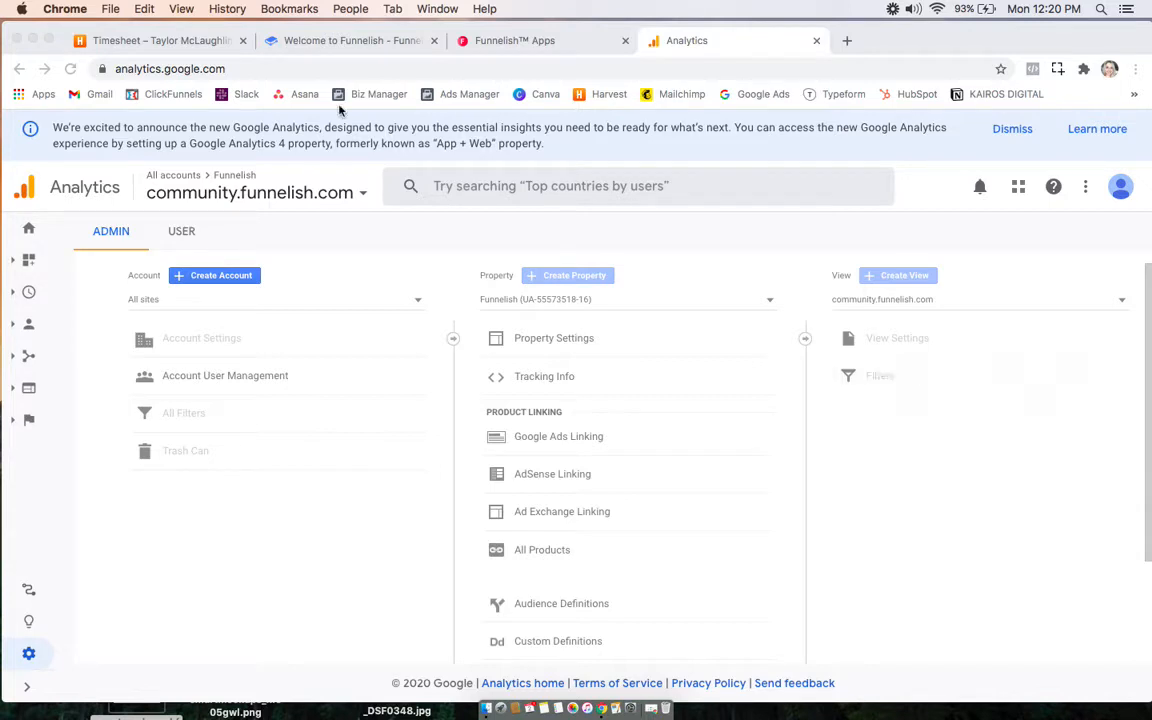
mouse_move(210, 84)
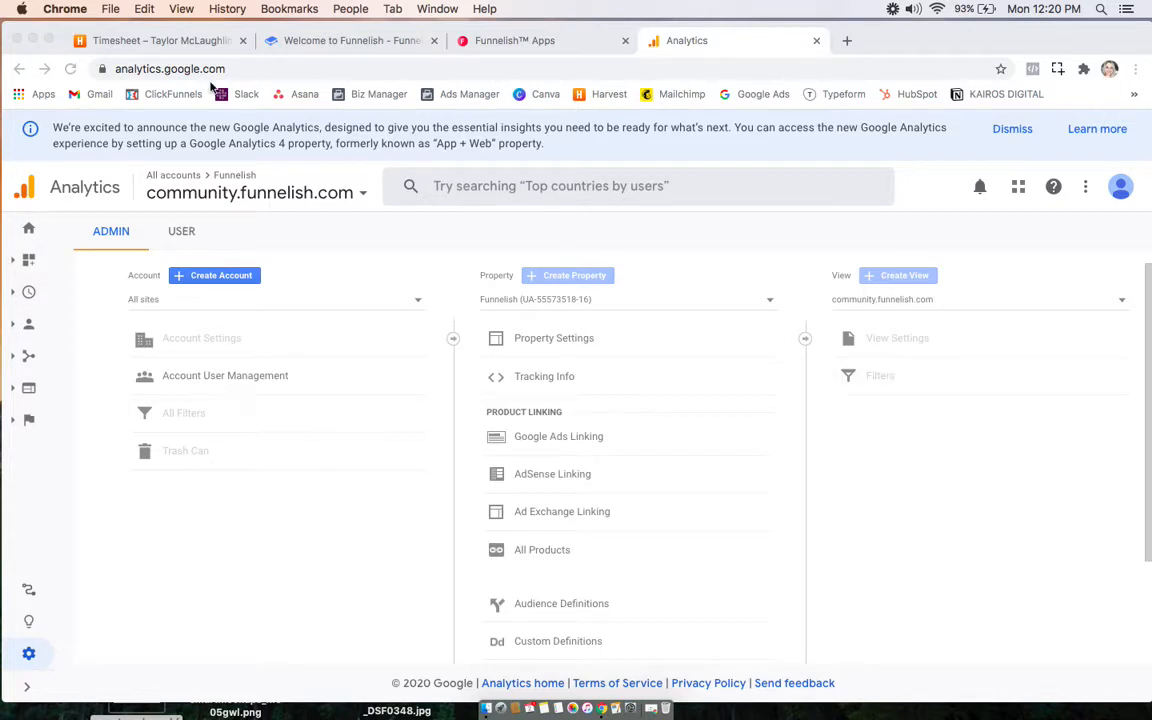
mouse_move(62, 608)
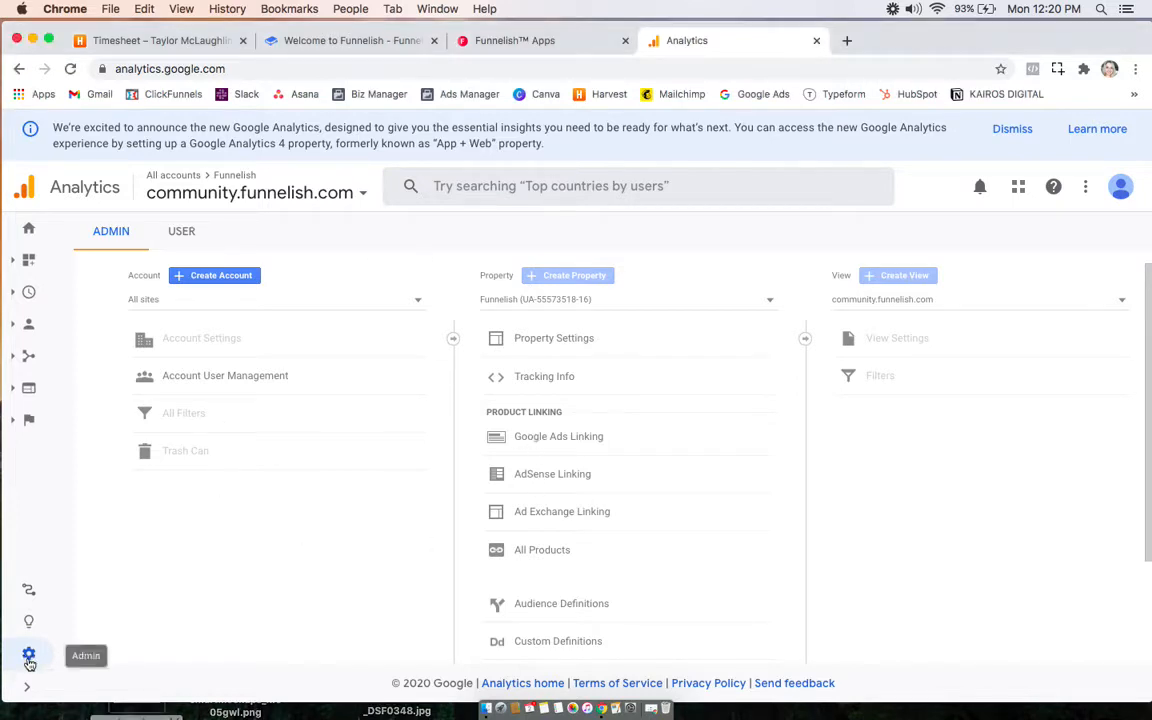
Expand the Tracking Info options for the community.funnelish.com property in Analytics admin
click(28, 656)
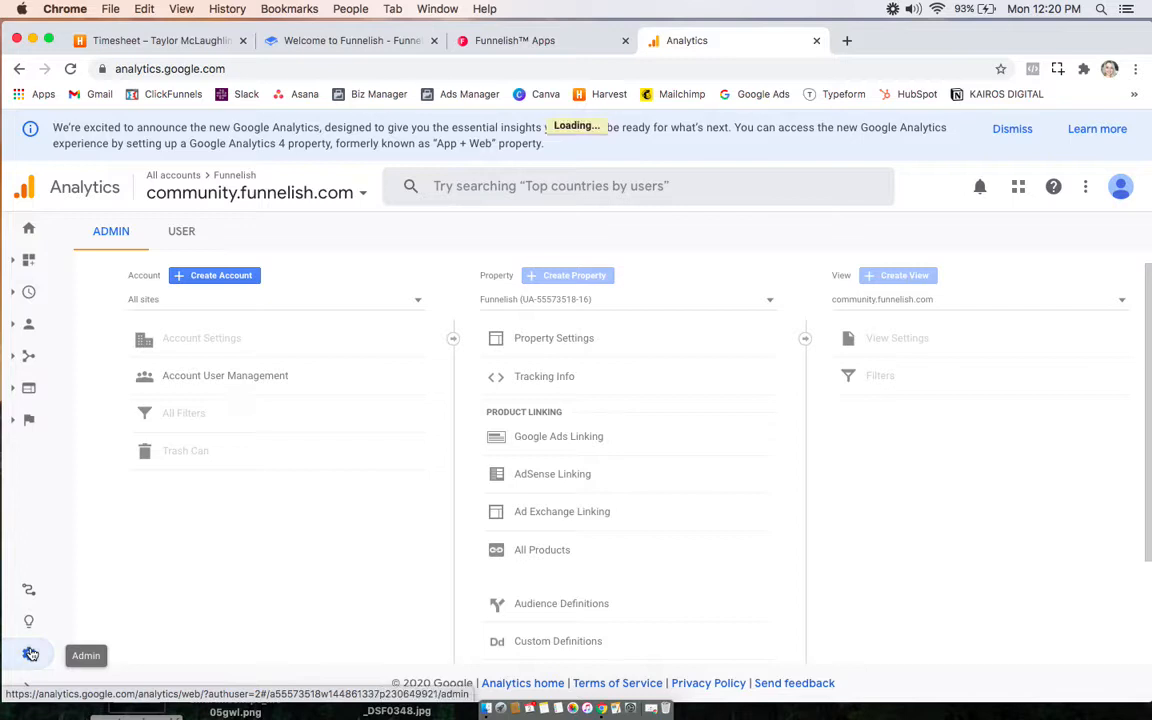
mouse_move(534, 376)
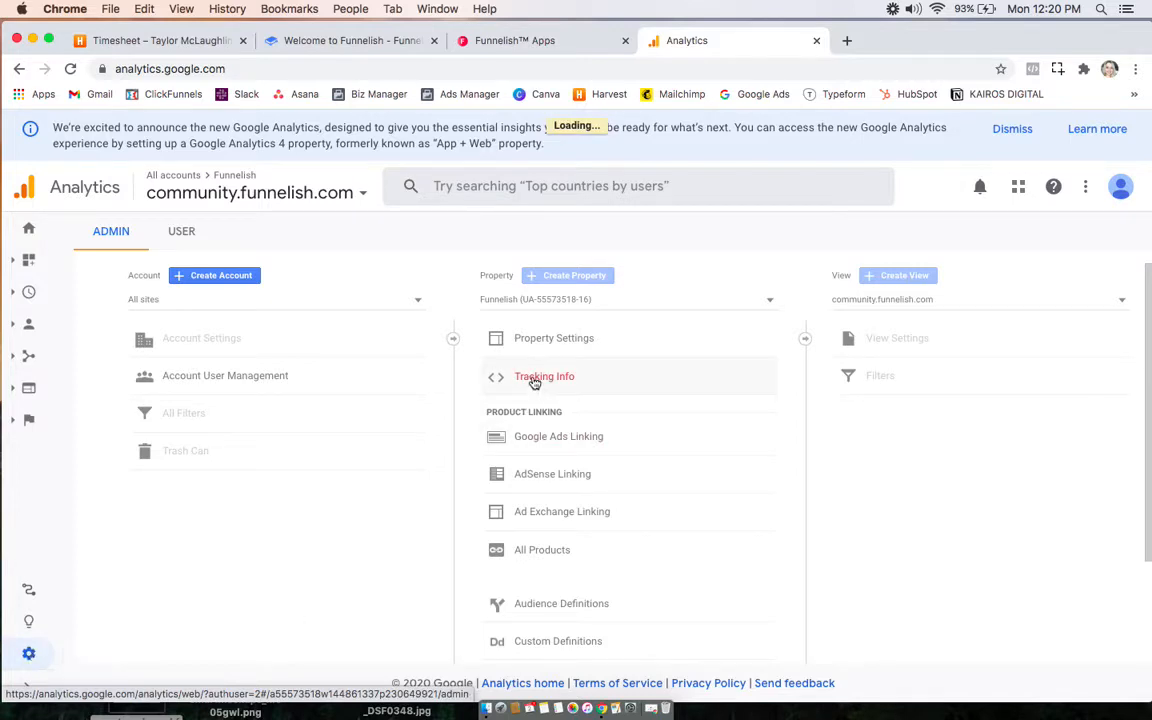
click(544, 376)
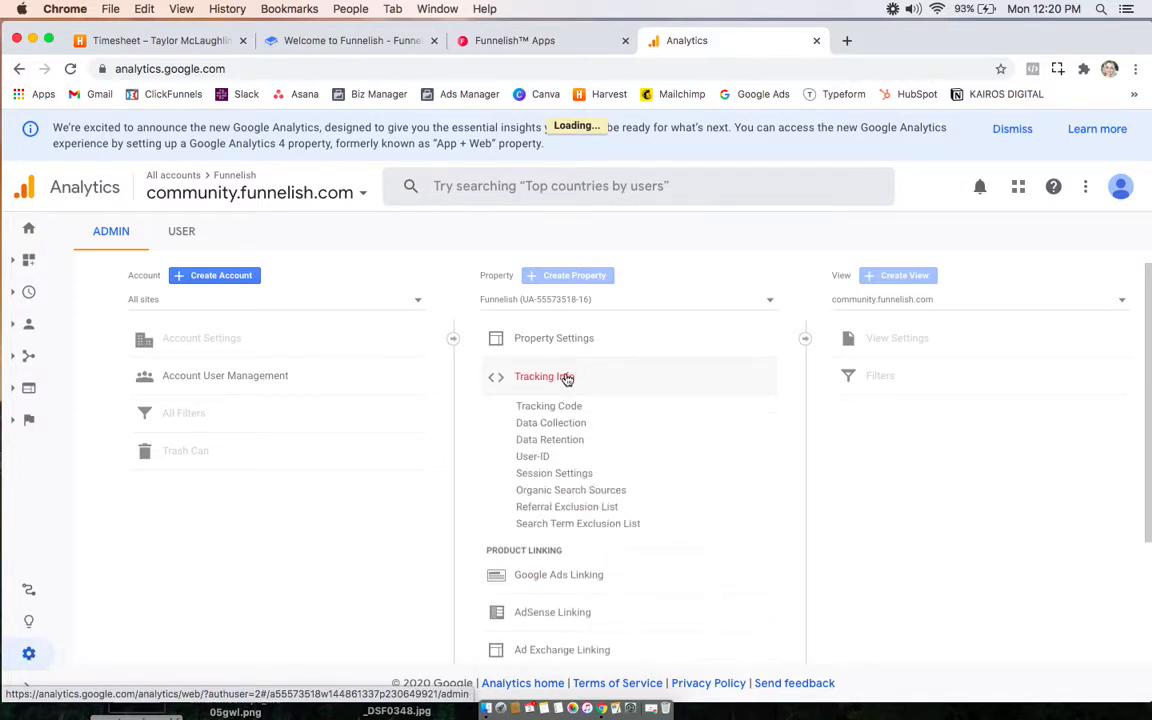
click(548, 404)
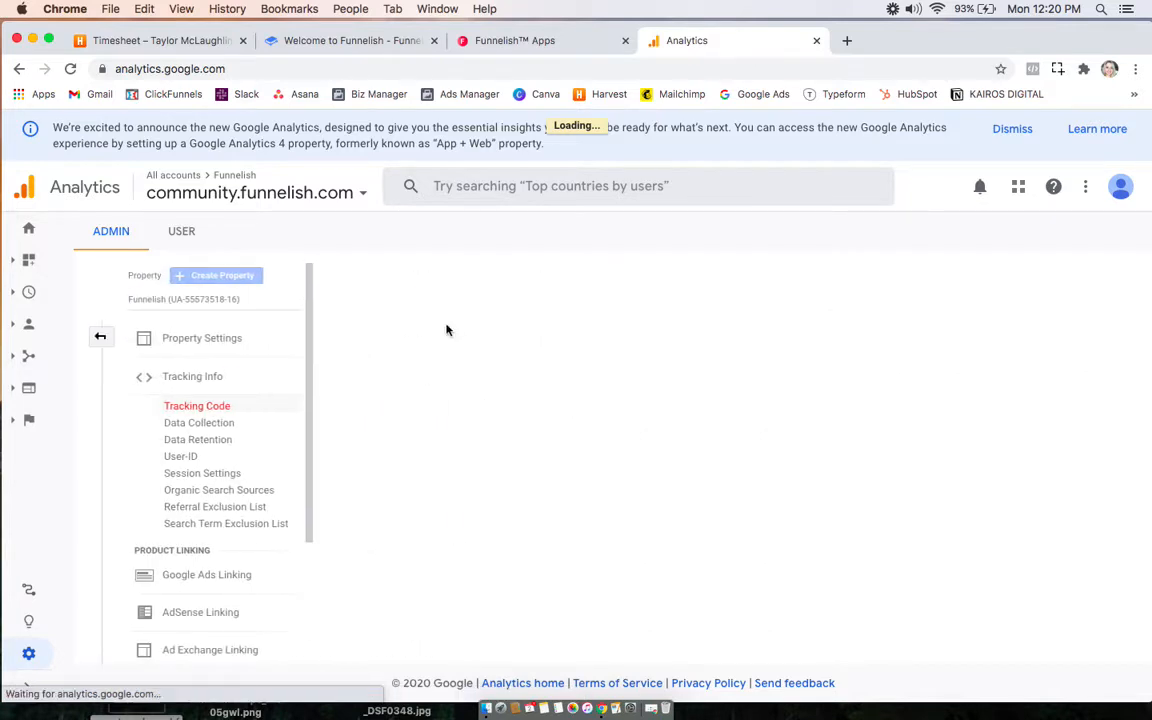
click(196, 404)
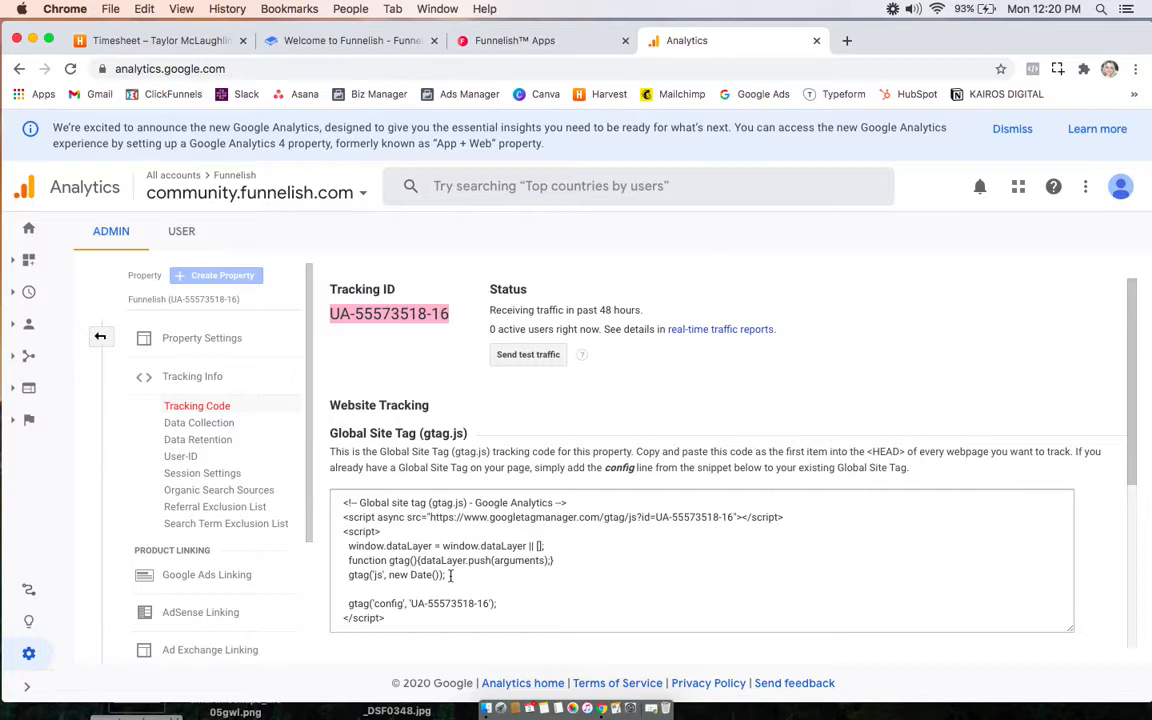
scroll(down, 3)
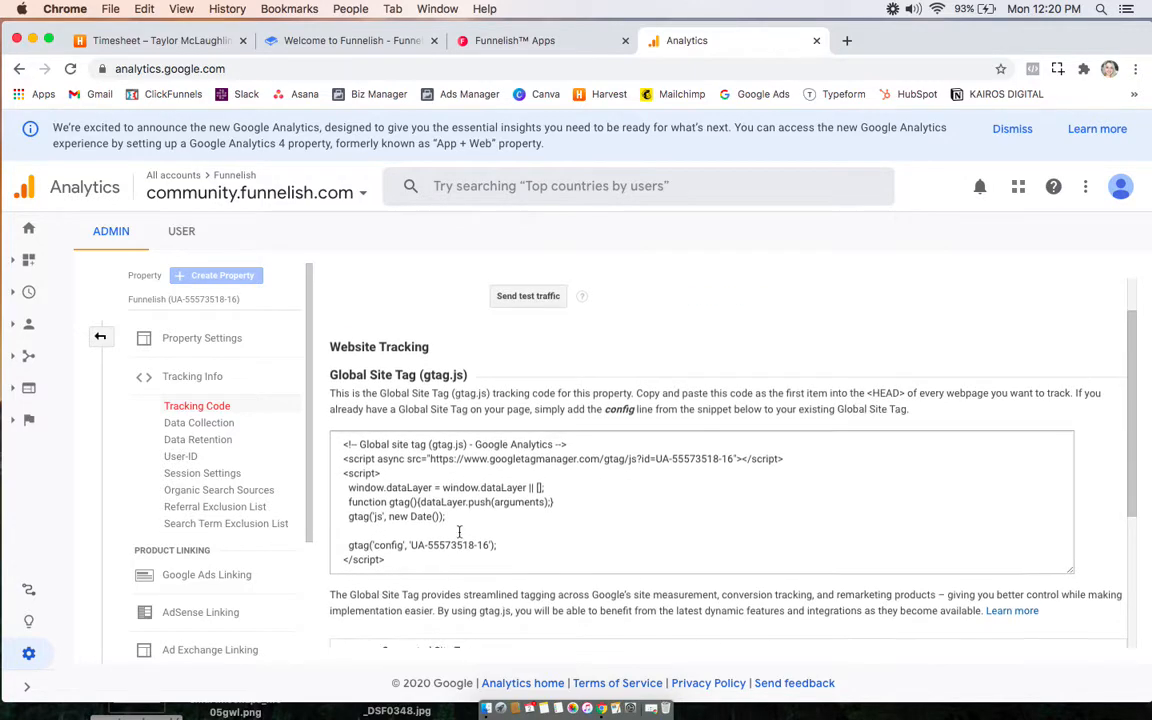
scroll(up, 3)
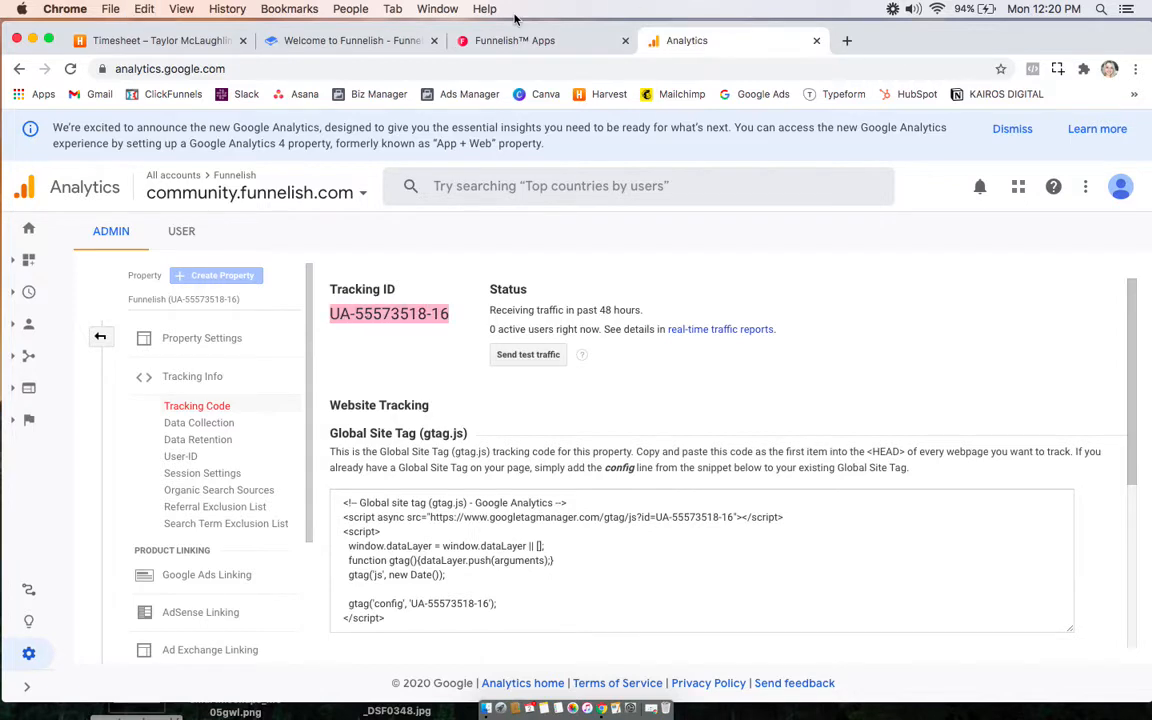
In Funnelish, go to Apps and bring up the Google Analytics account-wide settings
click(516, 40)
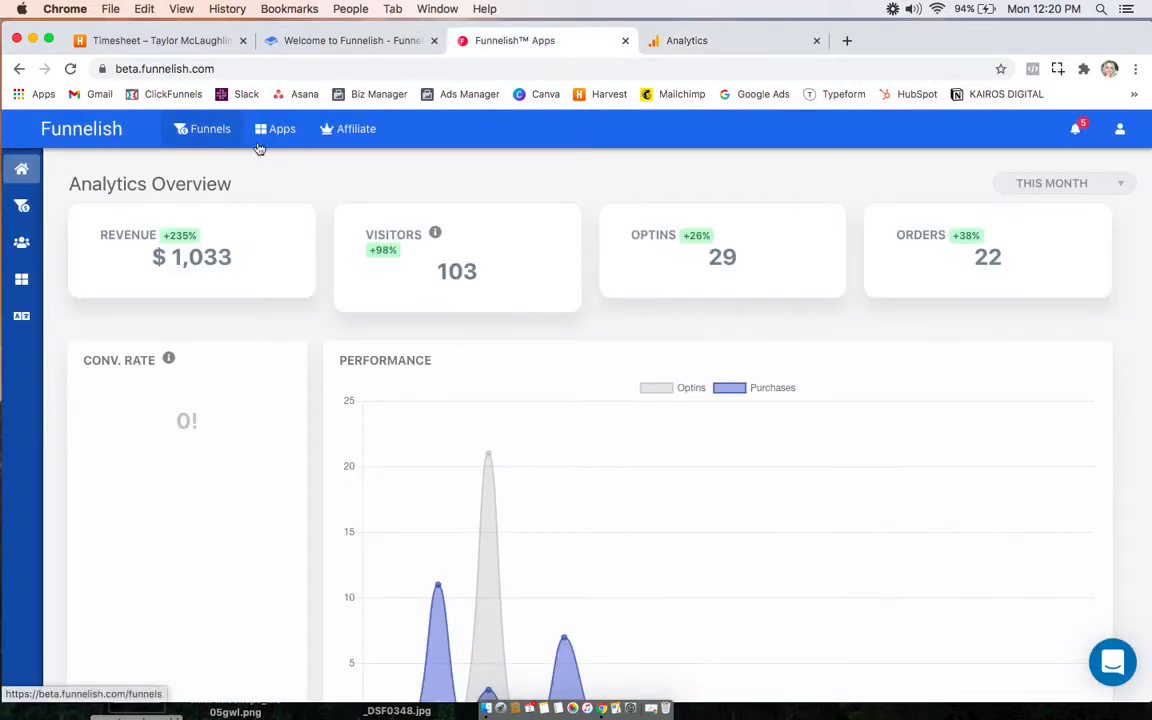
click(282, 128)
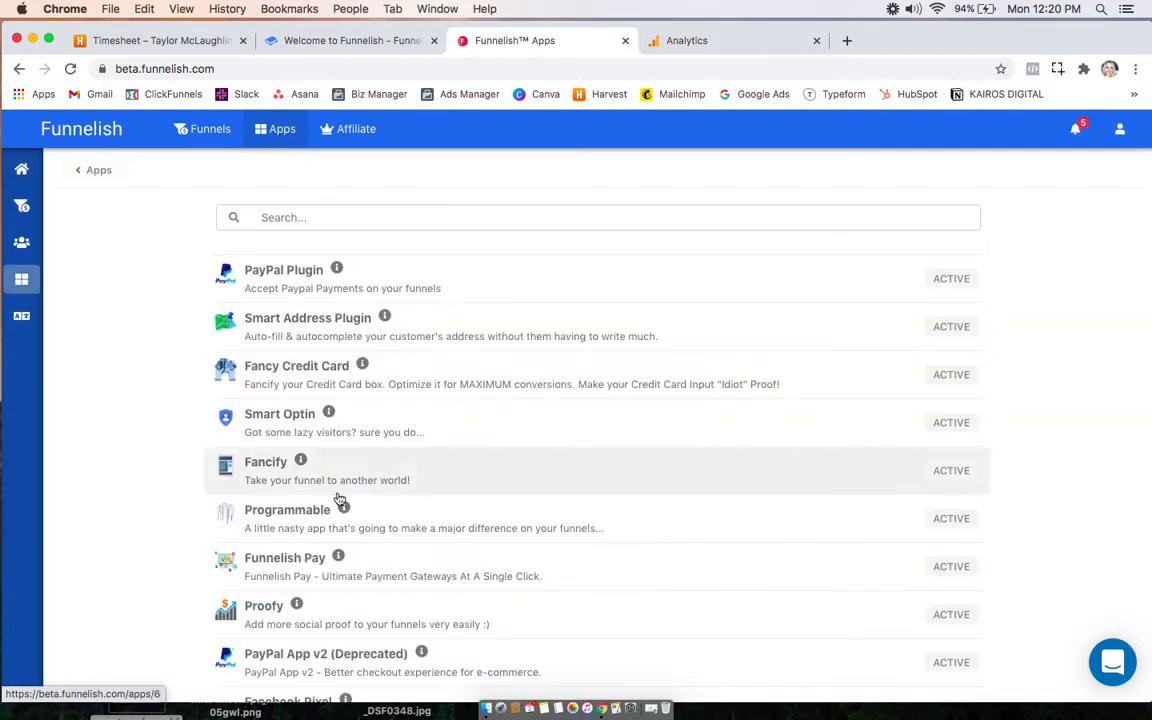
scroll(down, 3)
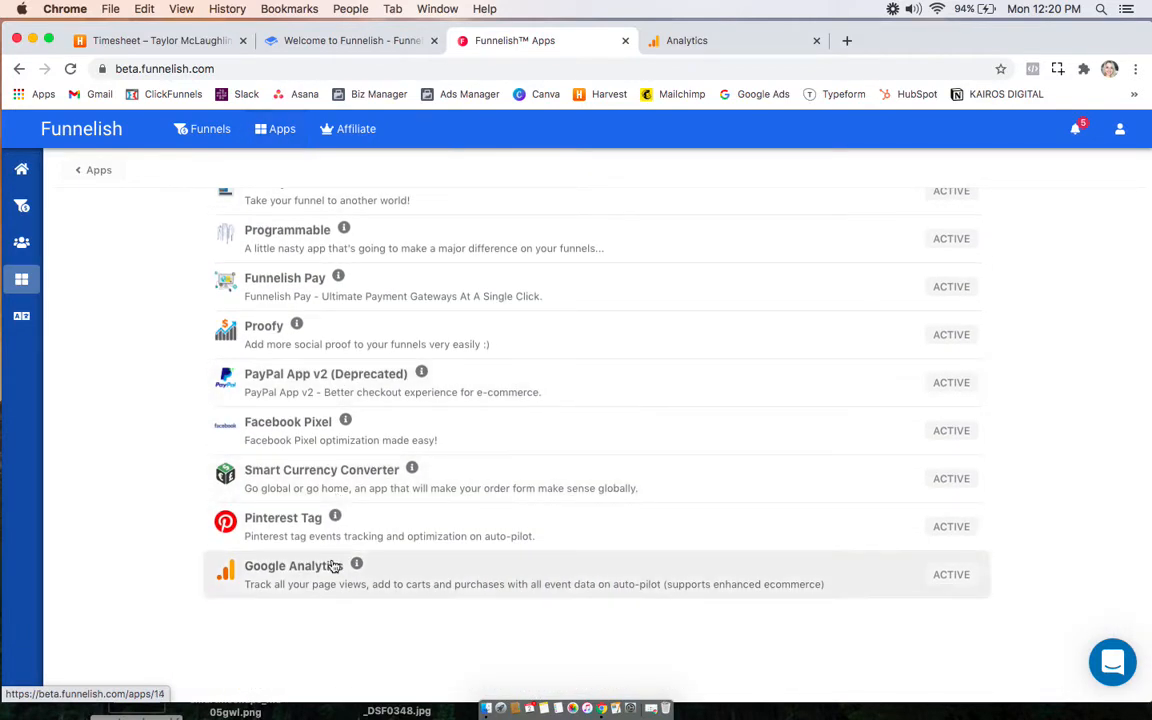
click(292, 564)
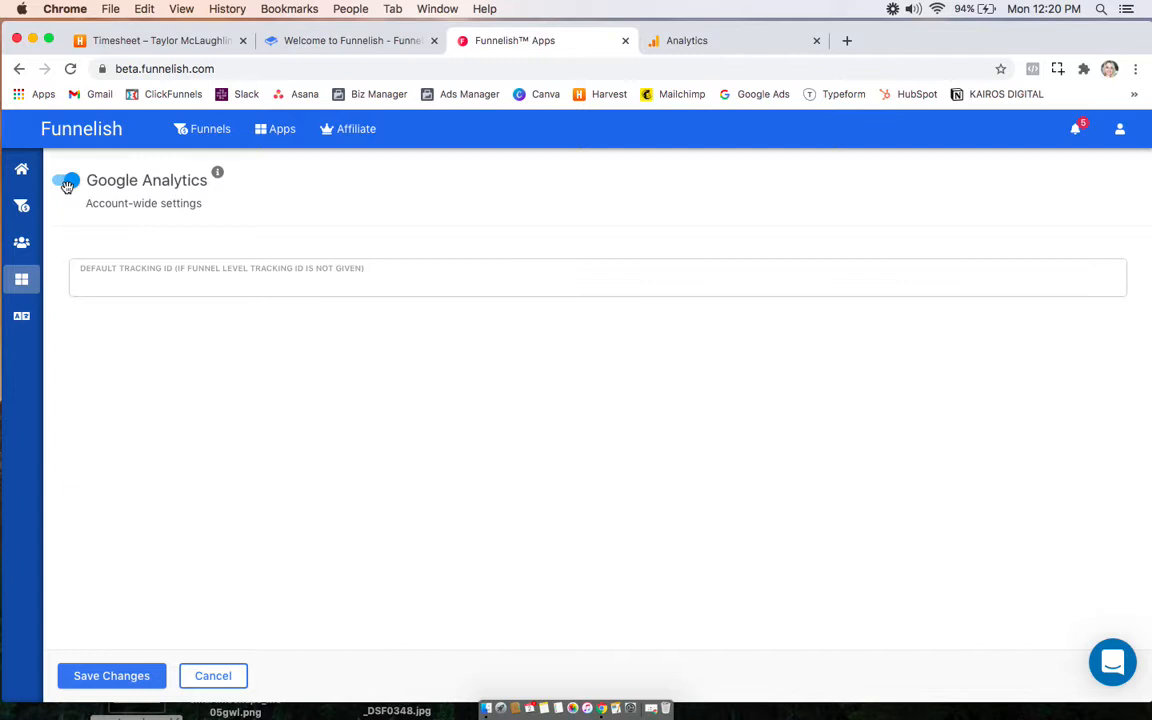
text(UA-55573518-16)
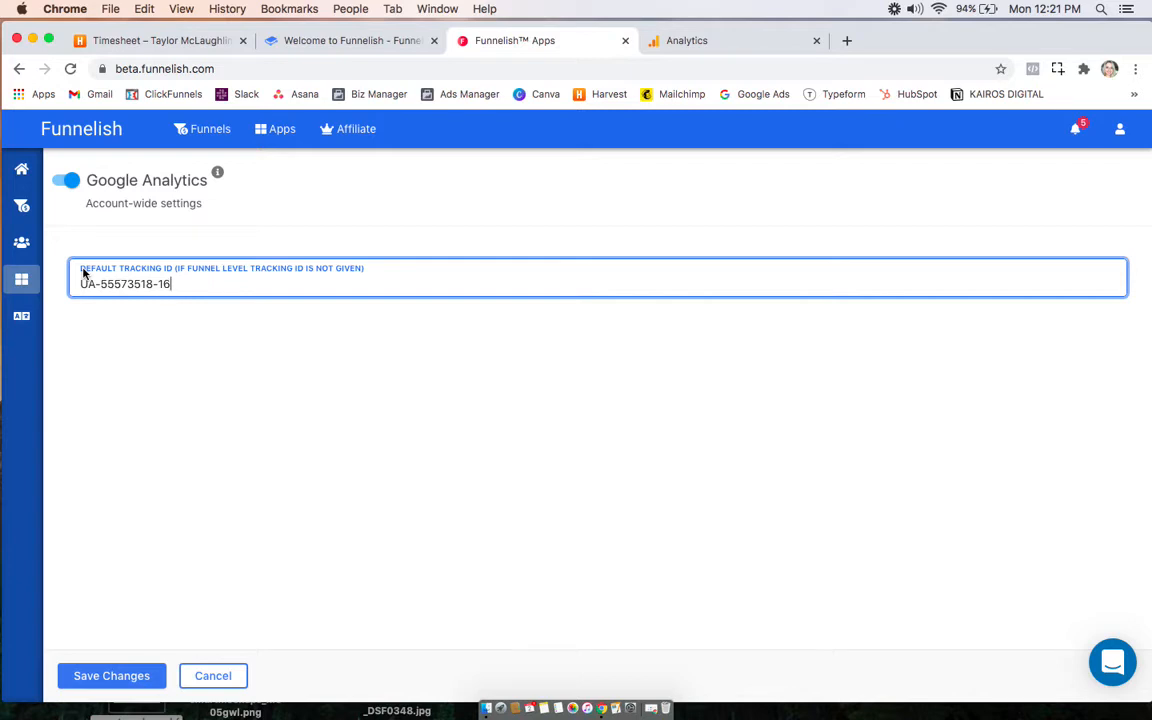
click(112, 676)
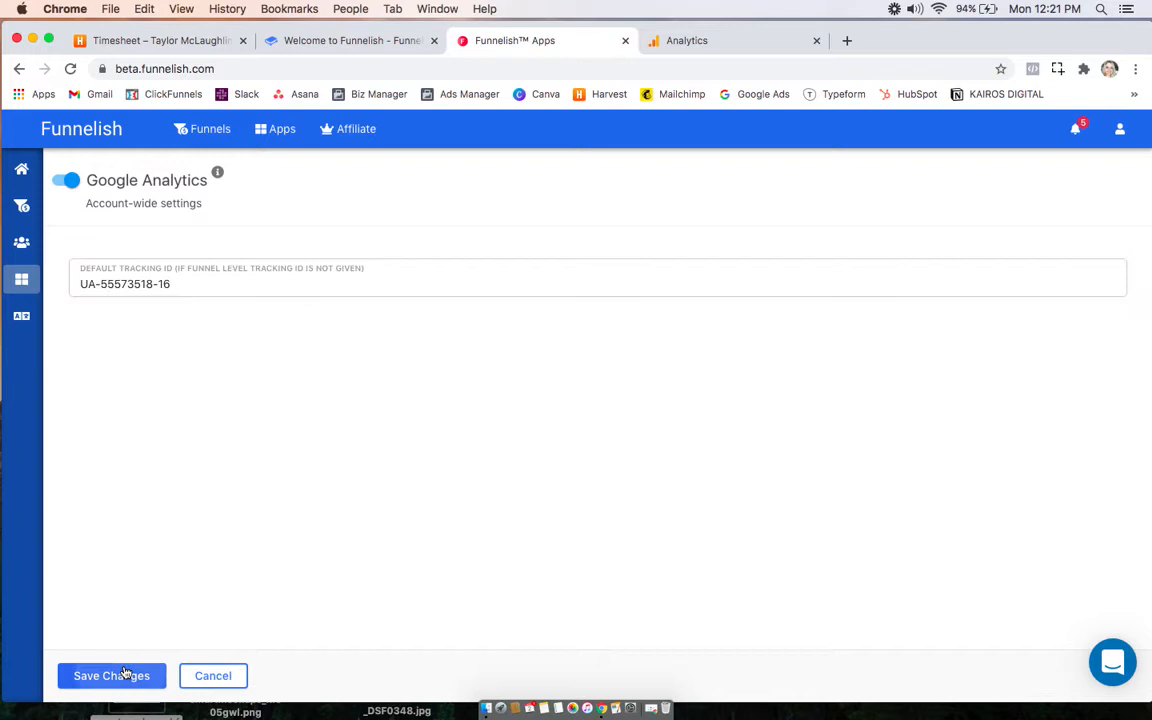
click(112, 676)
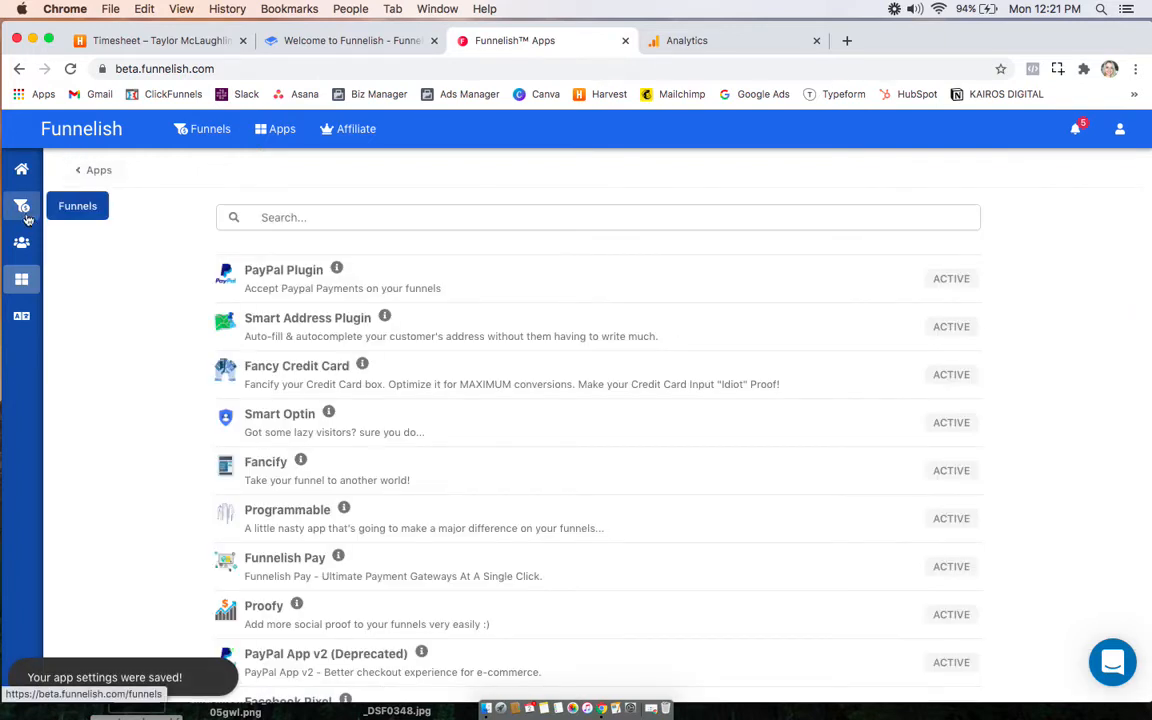
Go to the funnels list and enter the funnel named S
click(22, 206)
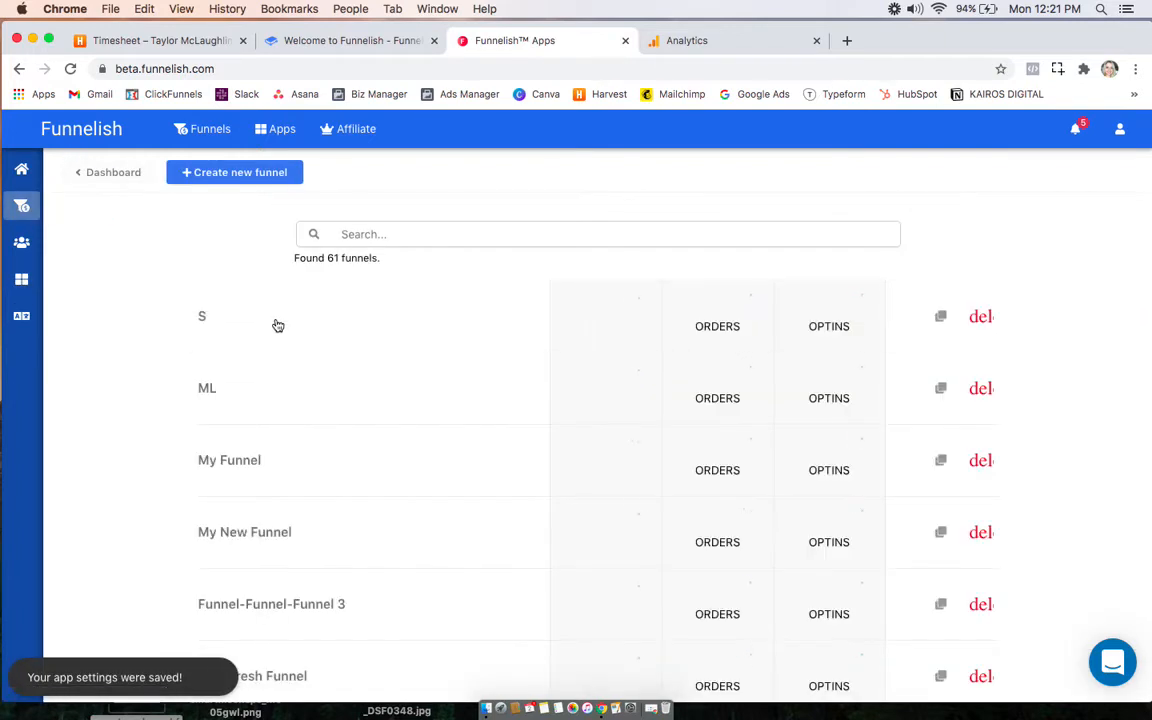
click(202, 316)
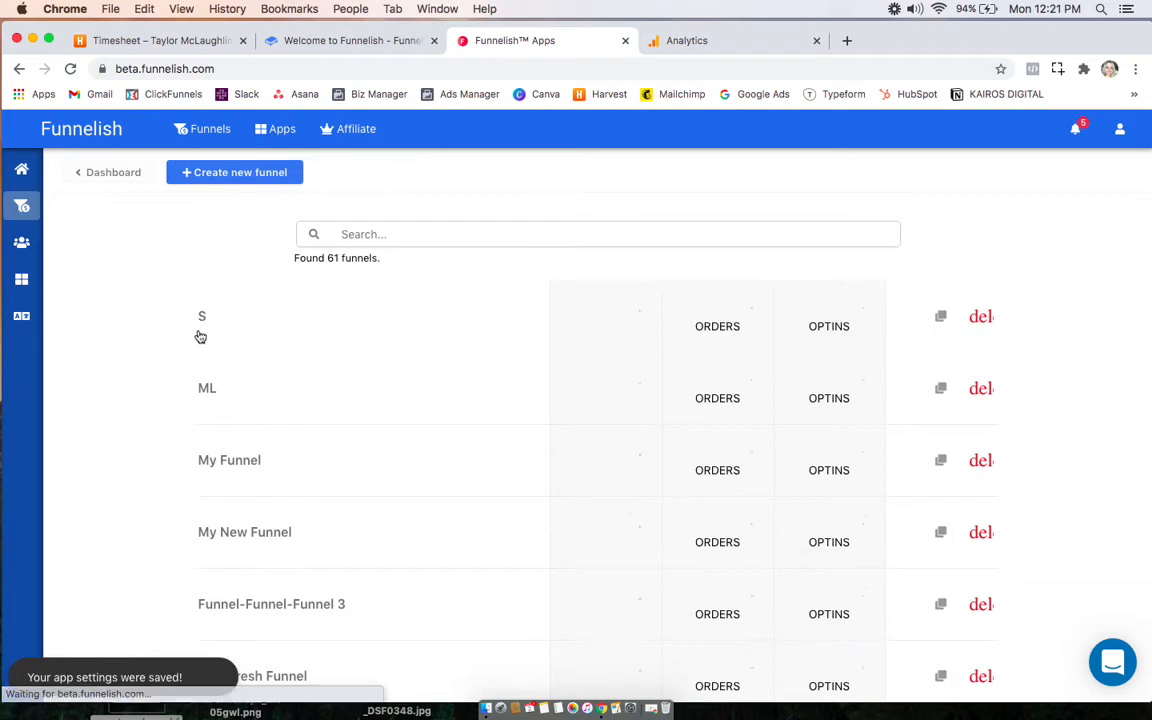
click(202, 316)
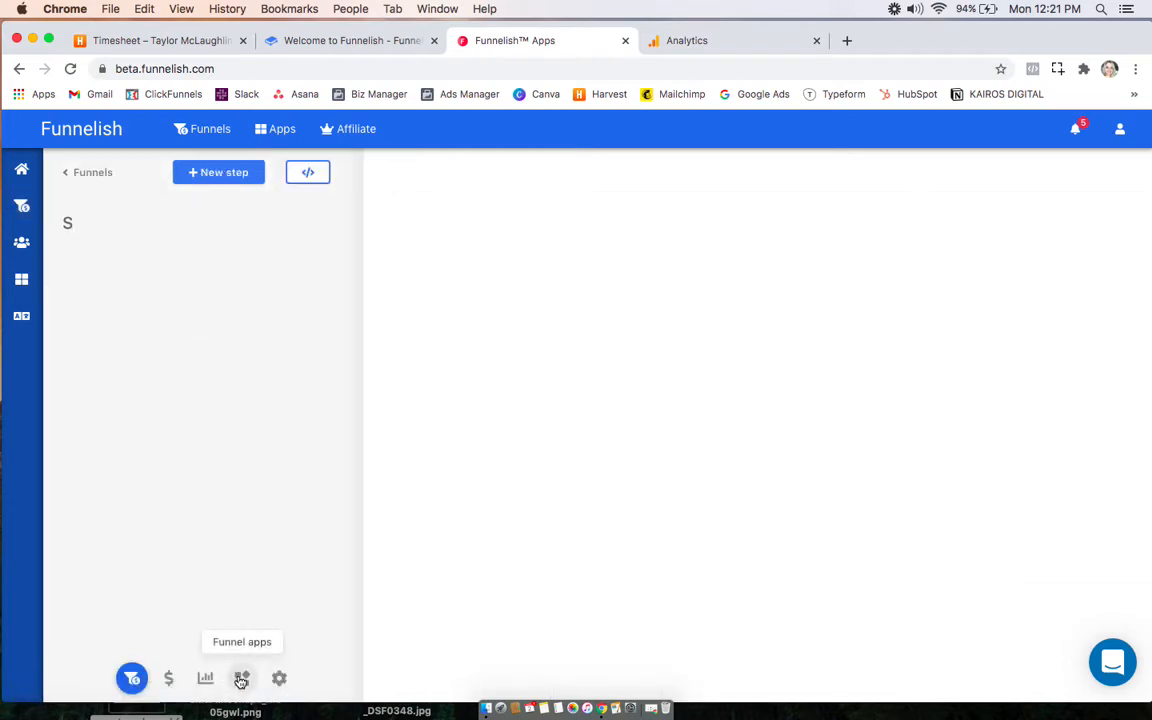
Enable Google Analytics for funnel S with a blank tracking ID and save
click(240, 678)
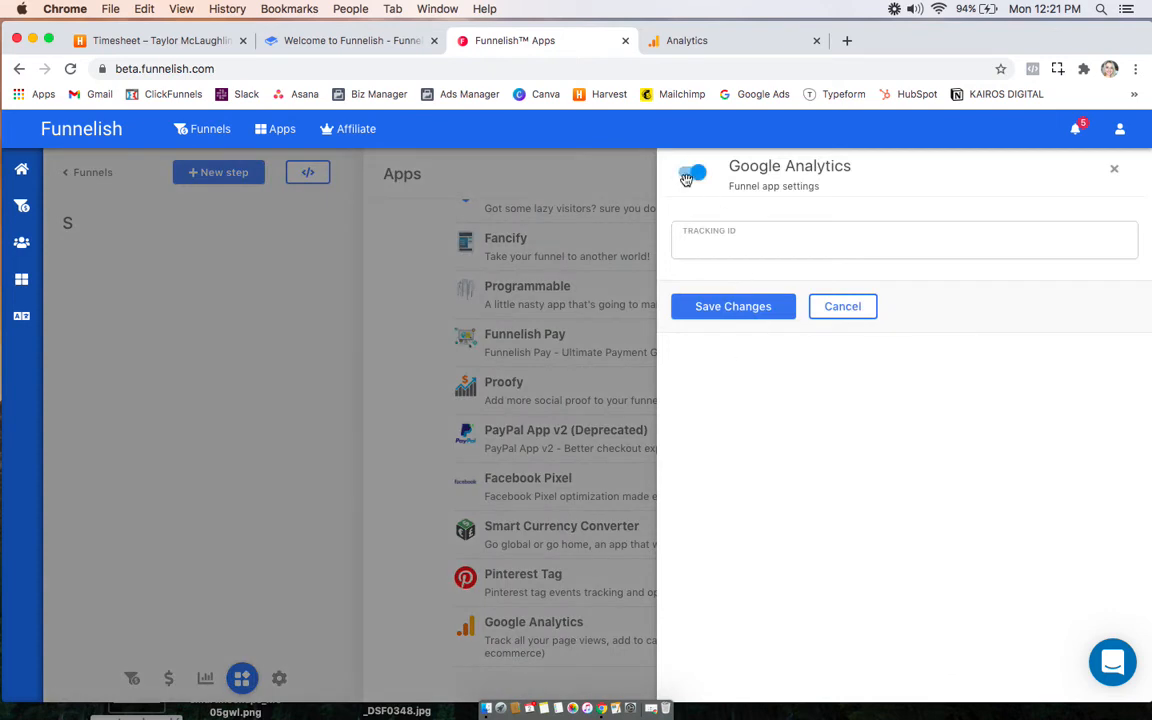
text(UA-55573518-16)
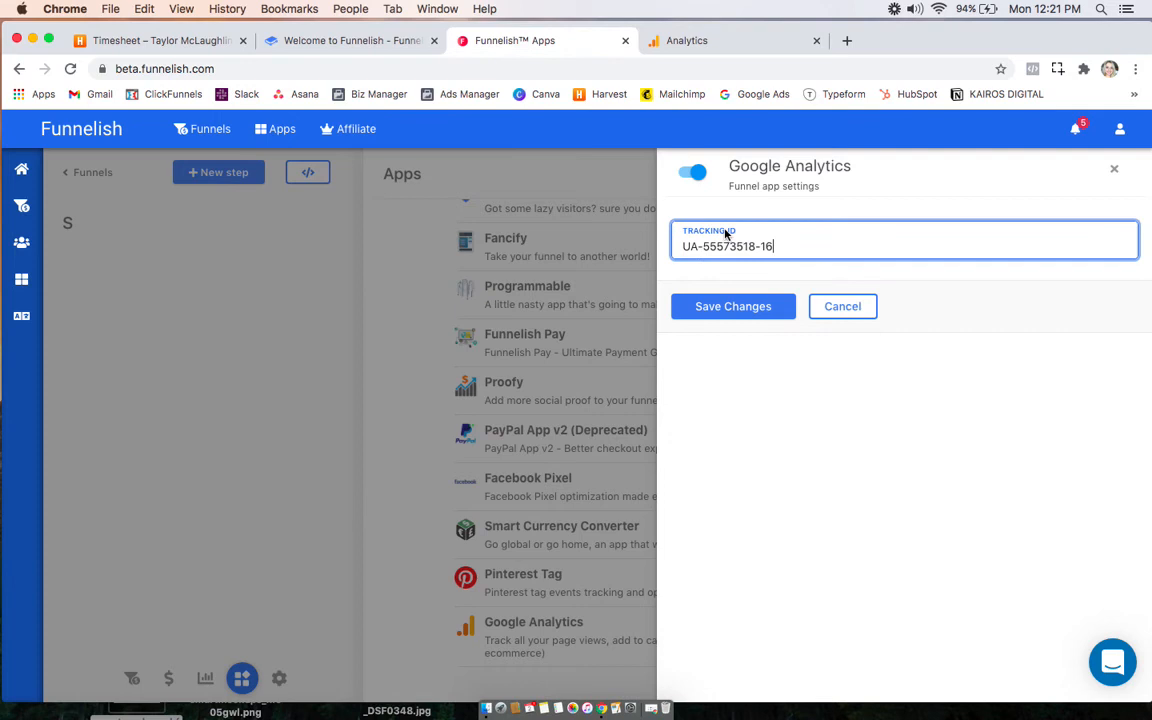
mouse_move(728, 180)
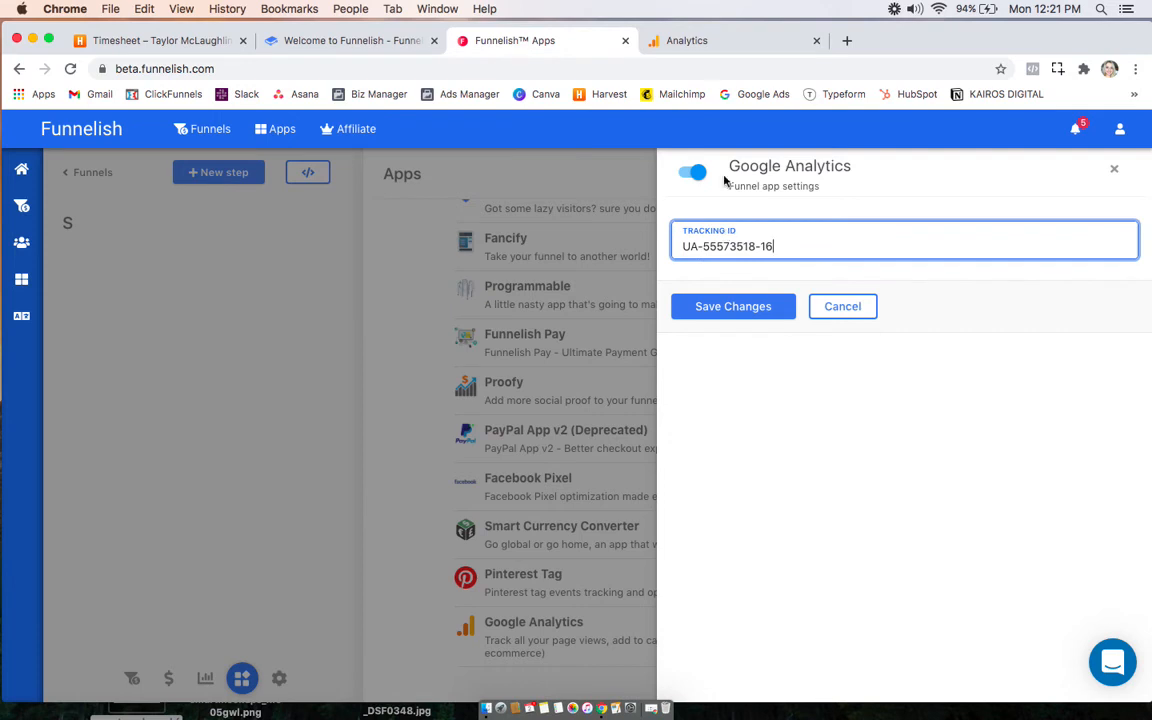
mouse_move(740, 352)
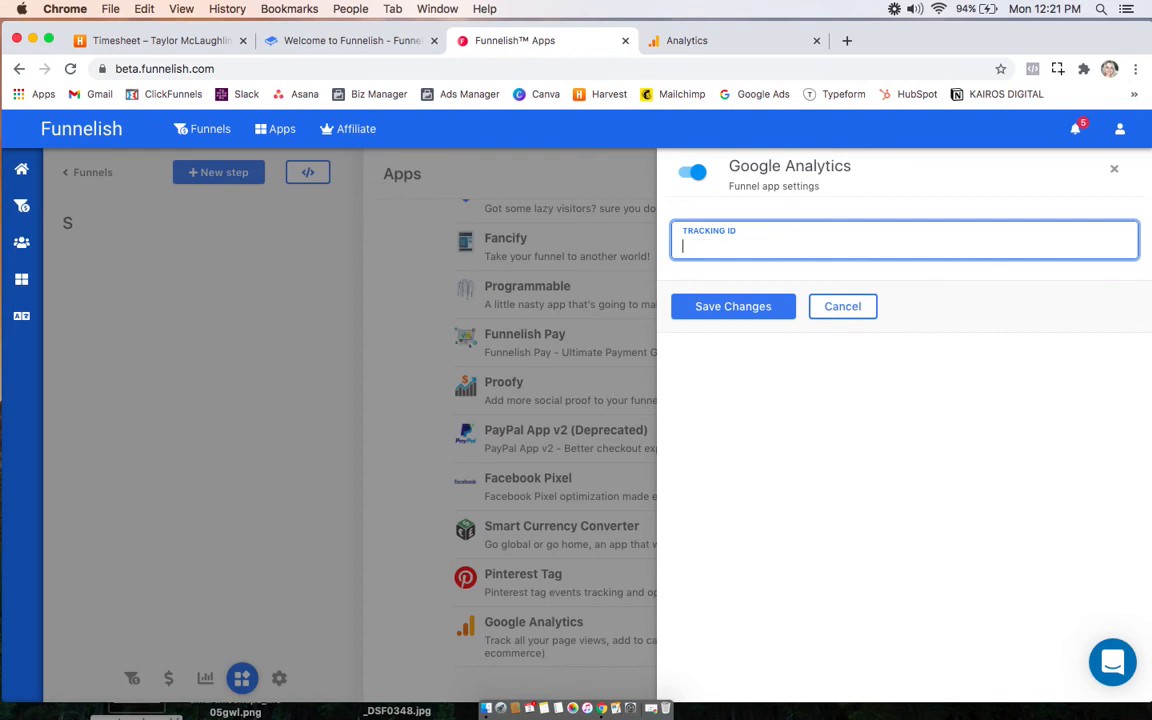
click(732, 306)
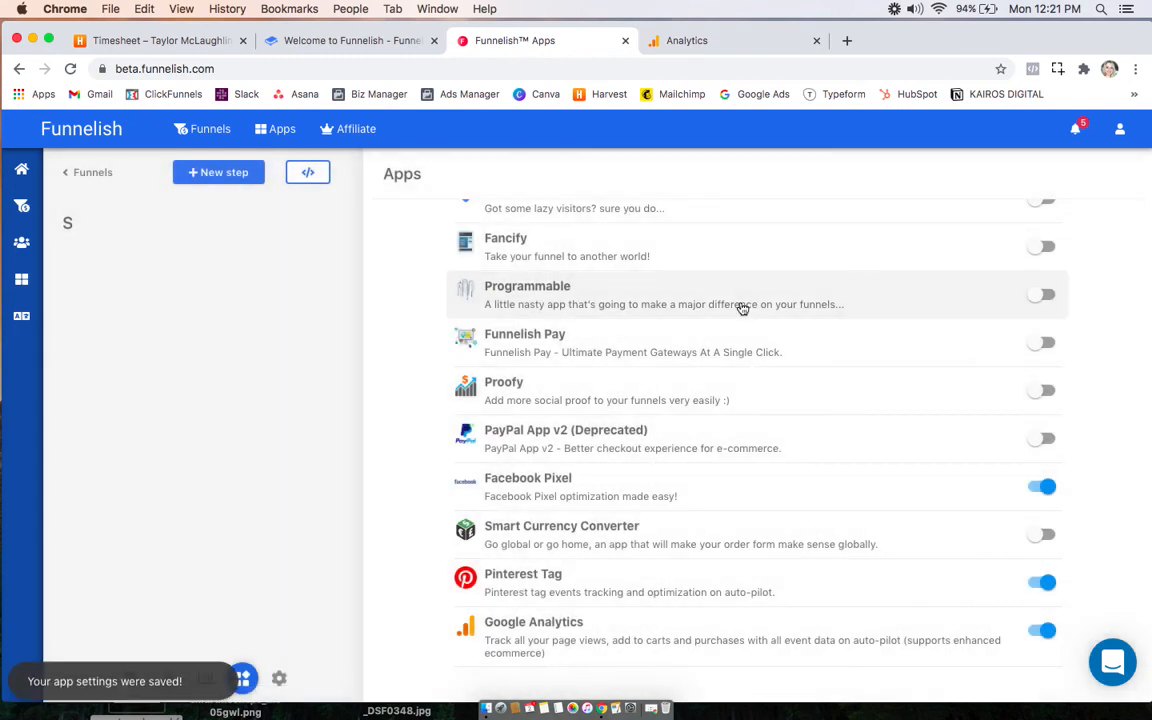